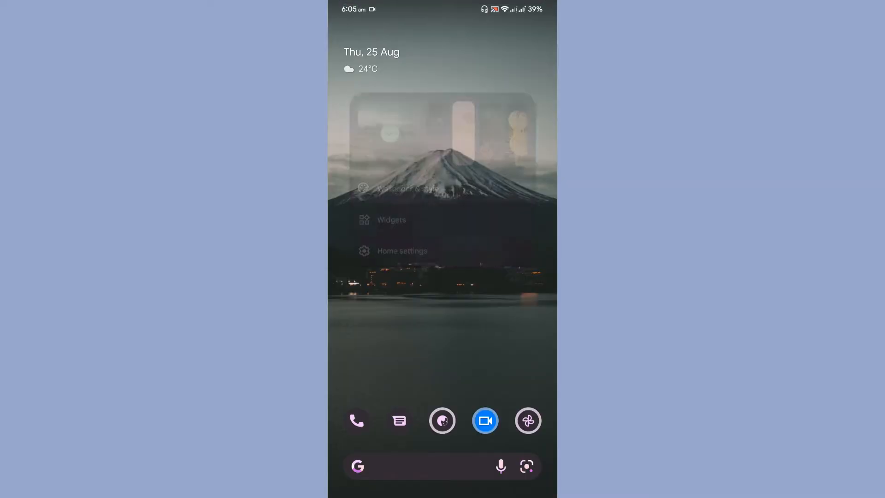
- Browse the full alphabetical app list from Chrome and Clock down to Settings and Snapseed
{"action": "left_click", "coordinate": [402, 250]}
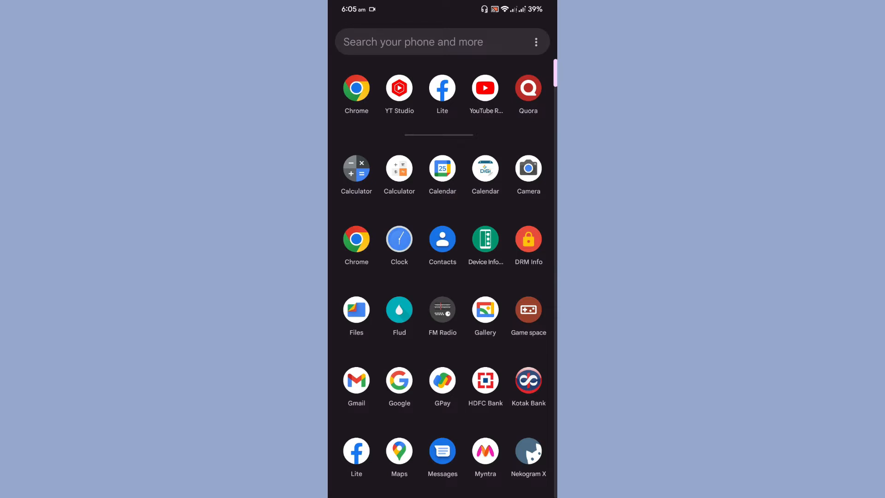
{"action": "scroll", "scroll_direction": "down", "scroll_amount": 3}
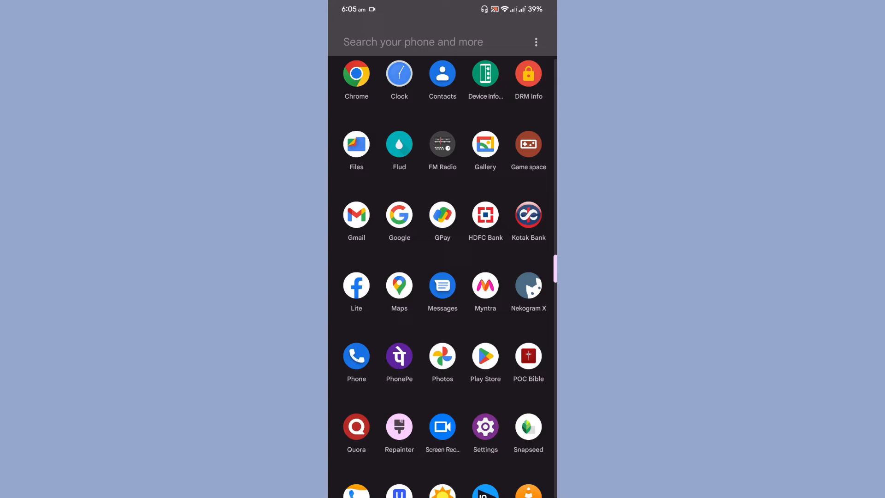
{"action": "scroll", "scroll_direction": "down", "scroll_amount": 3}
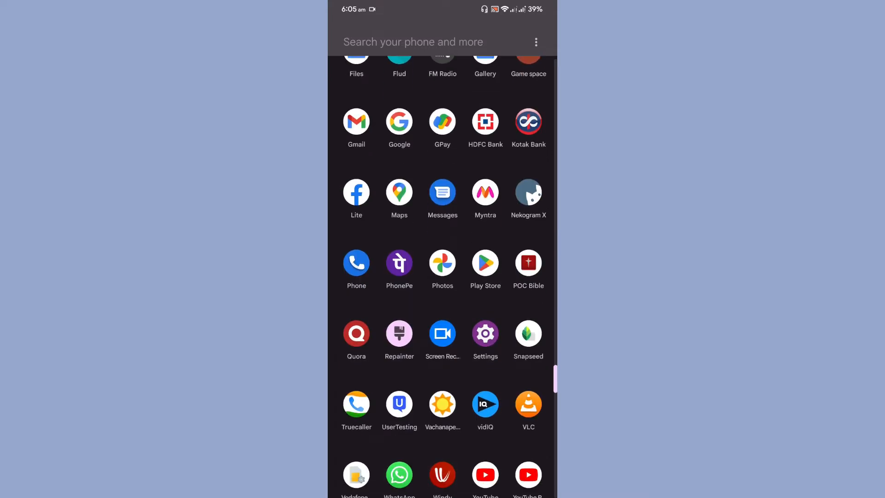
{"action": "left_click", "coordinate": [399, 336]}
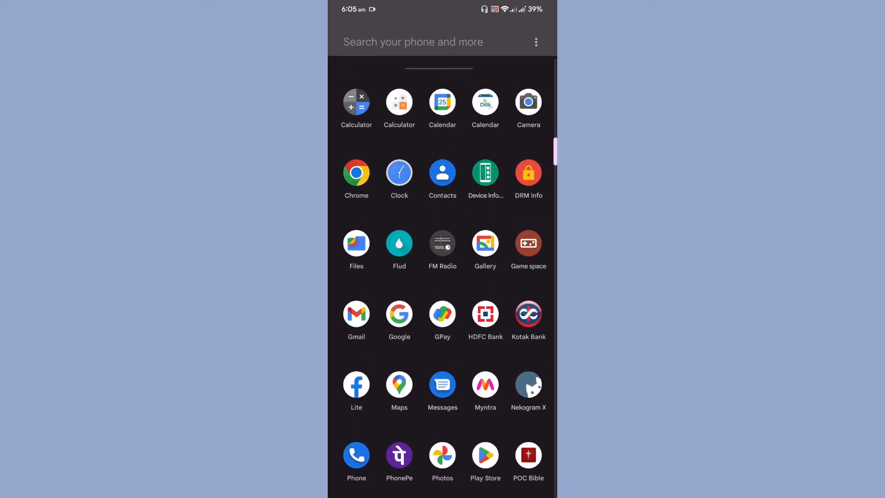
{"action": "scroll", "scroll_direction": "down", "scroll_amount": 3}
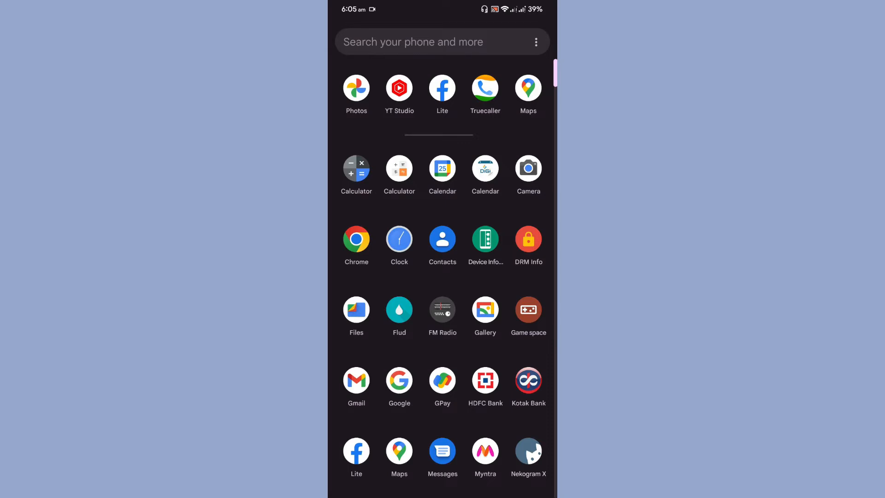
{"action": "scroll", "scroll_direction": "down", "scroll_amount": 3}
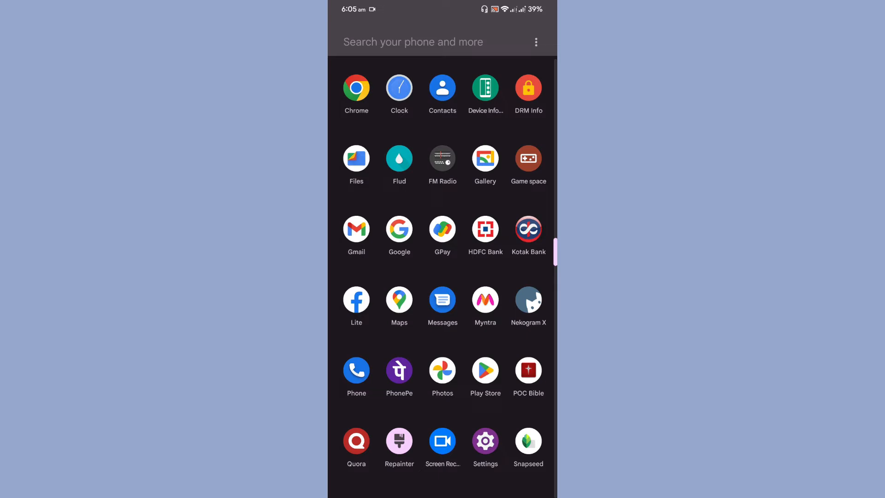
{"action": "left_click", "coordinate": [483, 372]}
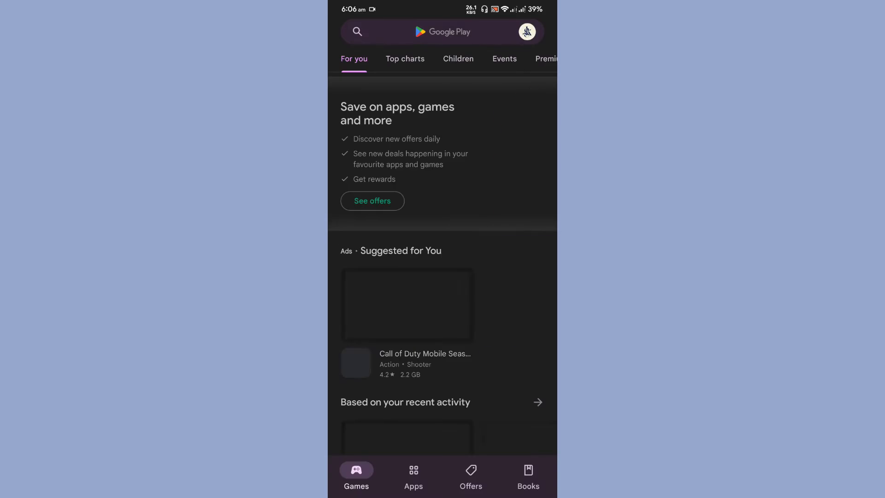
{"action": "left_click", "coordinate": [526, 32]}
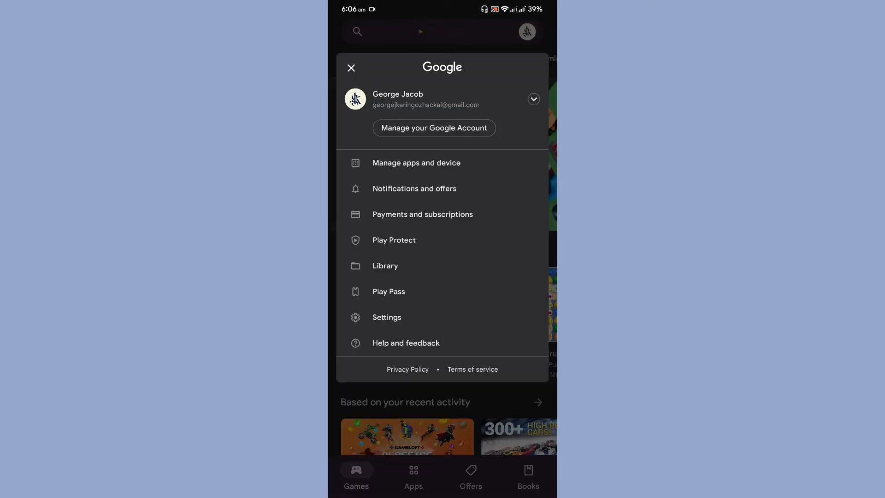
{"action": "left_click", "coordinate": [386, 317]}
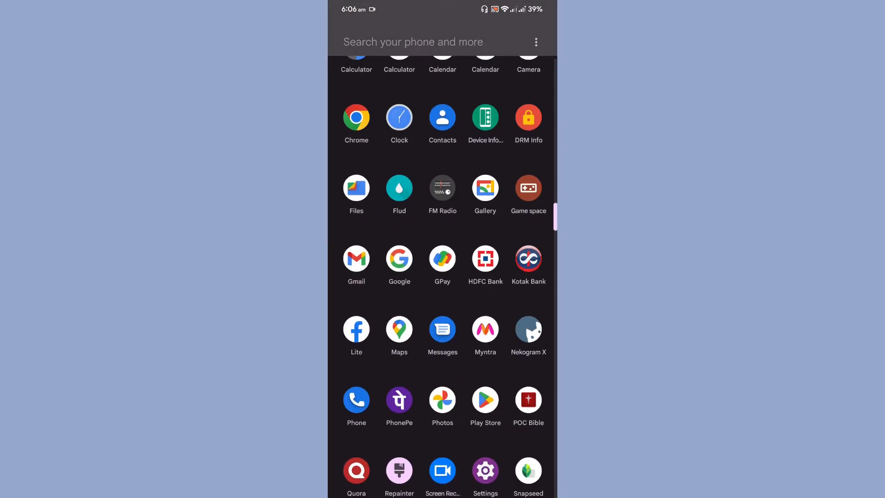
- Review About phone details showing Android 12L and Elixir version 2.0, then return to the settings list
{"action": "left_click", "coordinate": [484, 470]}
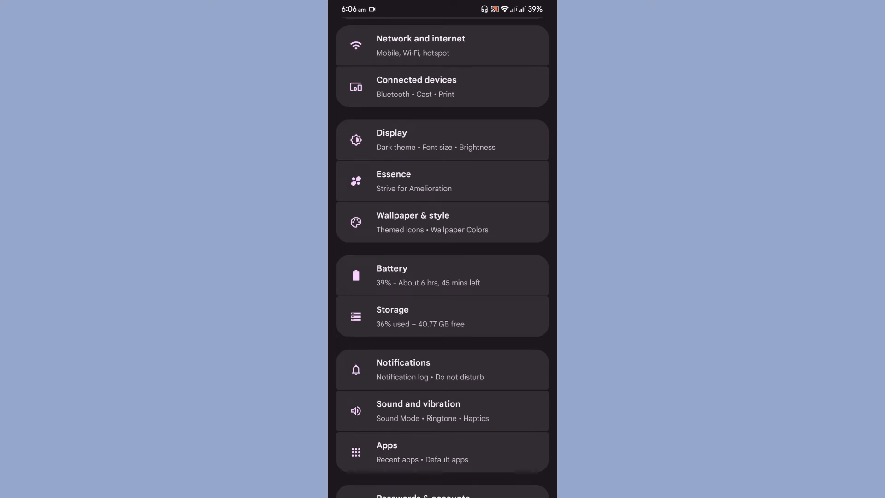
{"action": "scroll", "scroll_direction": "down", "scroll_amount": 3}
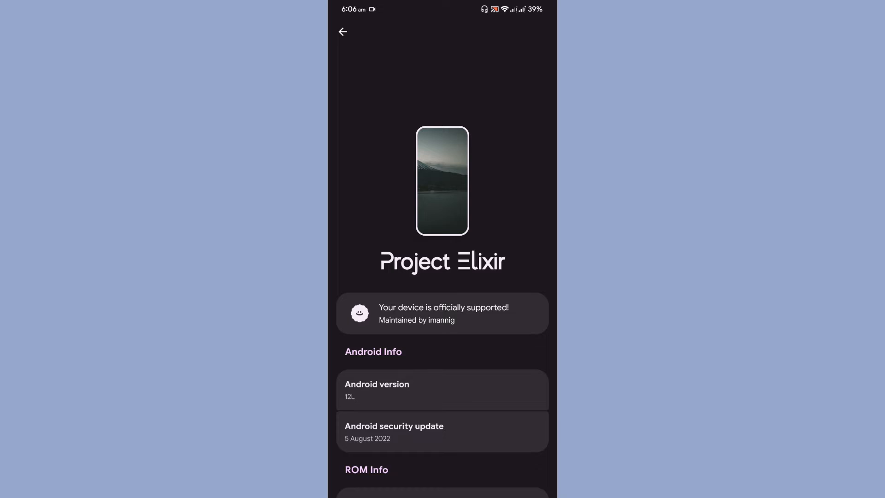
{"action": "scroll", "scroll_direction": "down", "scroll_amount": 3}
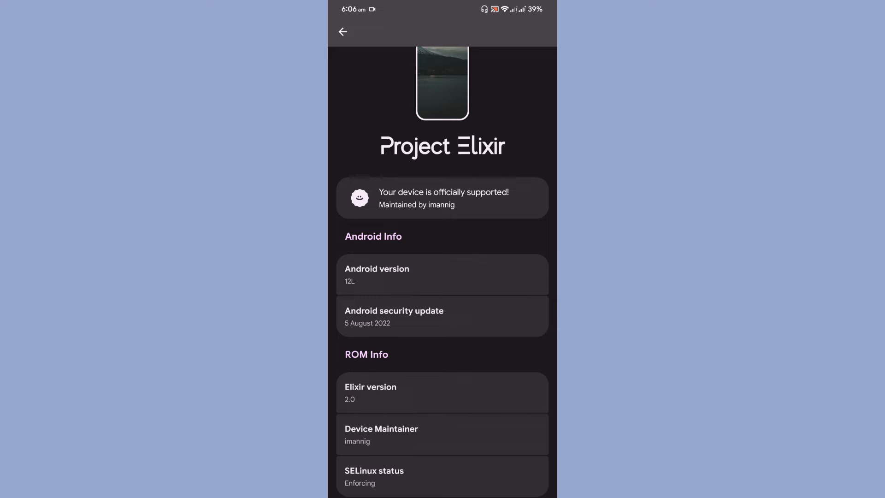
{"action": "scroll", "scroll_direction": "down", "scroll_amount": 3}
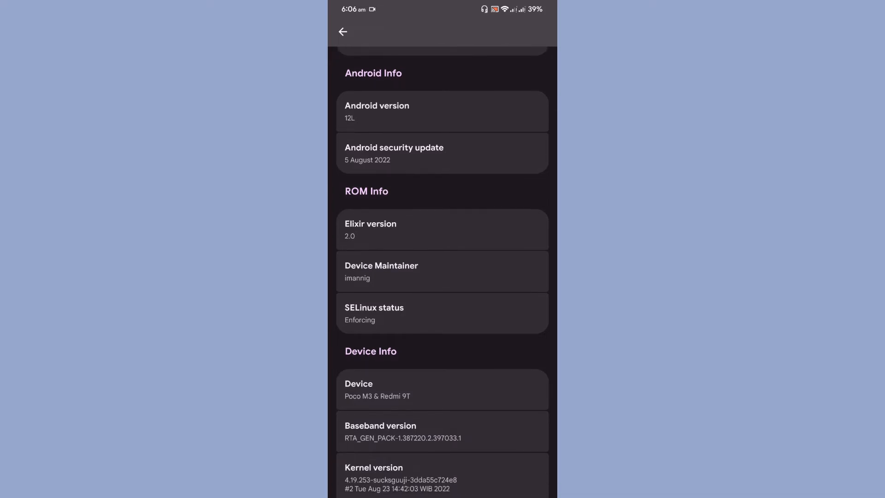
{"action": "scroll", "scroll_direction": "down", "scroll_amount": 3}
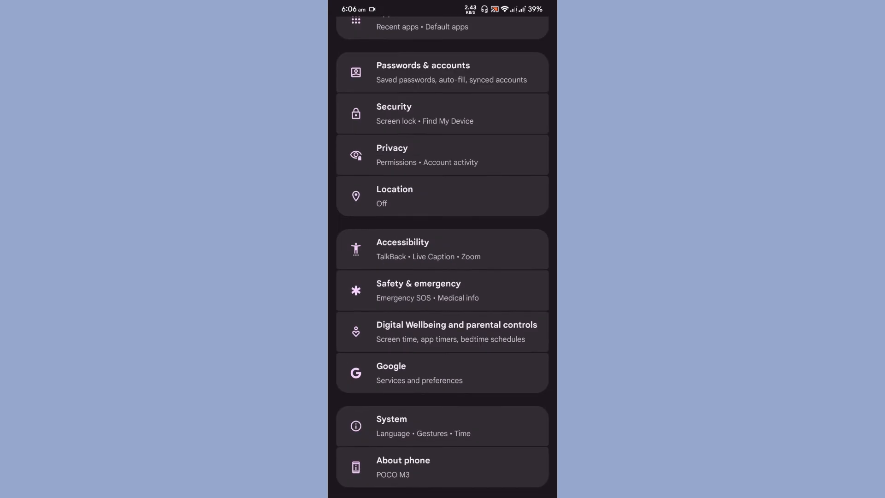
{"action": "scroll", "scroll_direction": "down", "scroll_amount": 3}
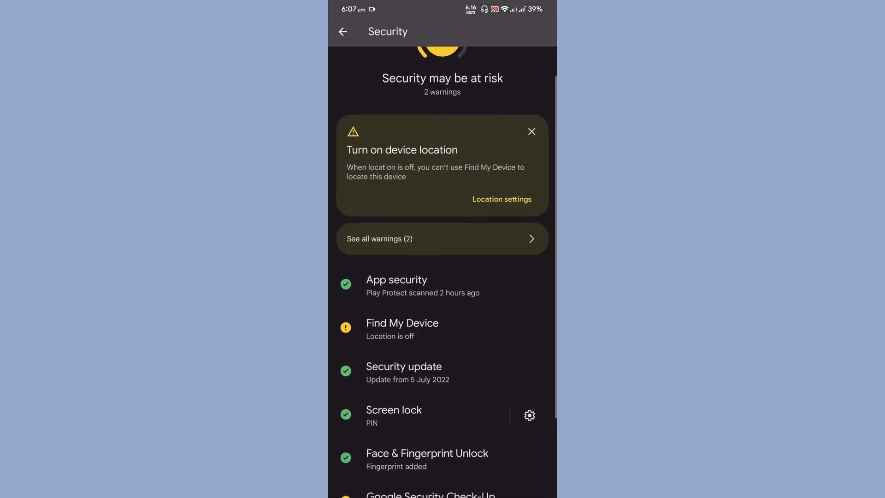
{"action": "scroll", "scroll_direction": "down", "scroll_amount": 3}
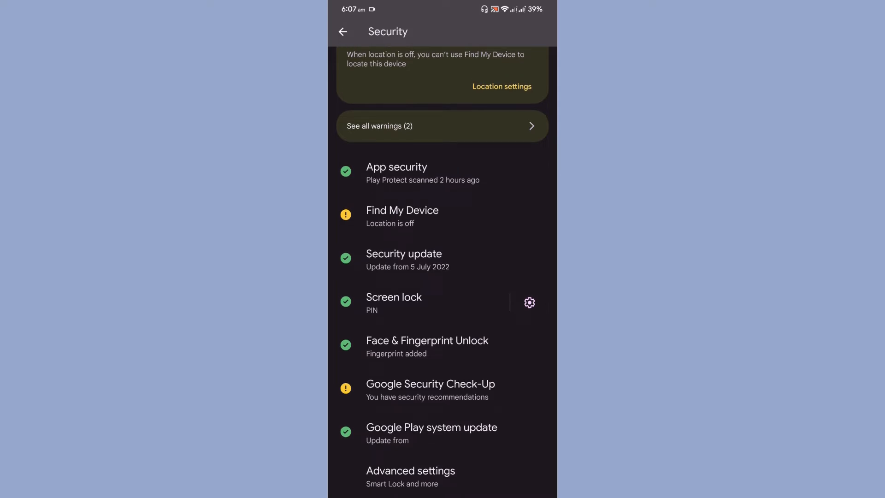
{"action": "left_click", "coordinate": [410, 476]}
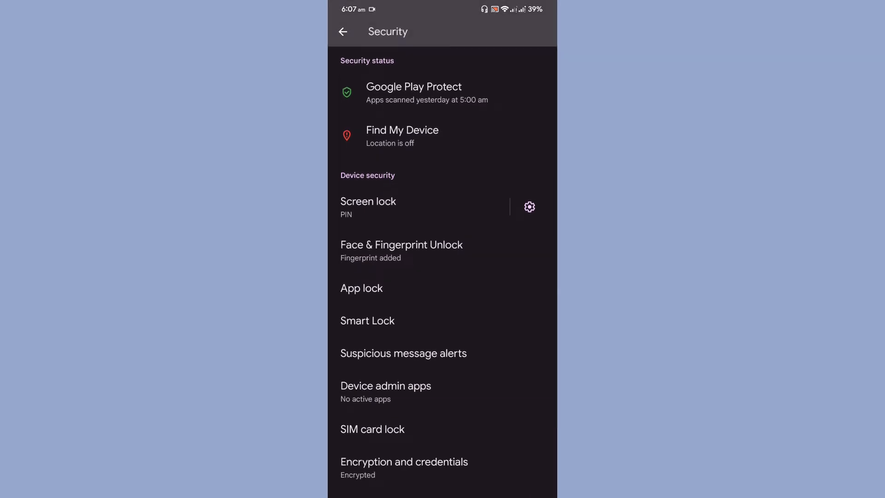
{"action": "scroll", "scroll_direction": "down", "scroll_amount": 3}
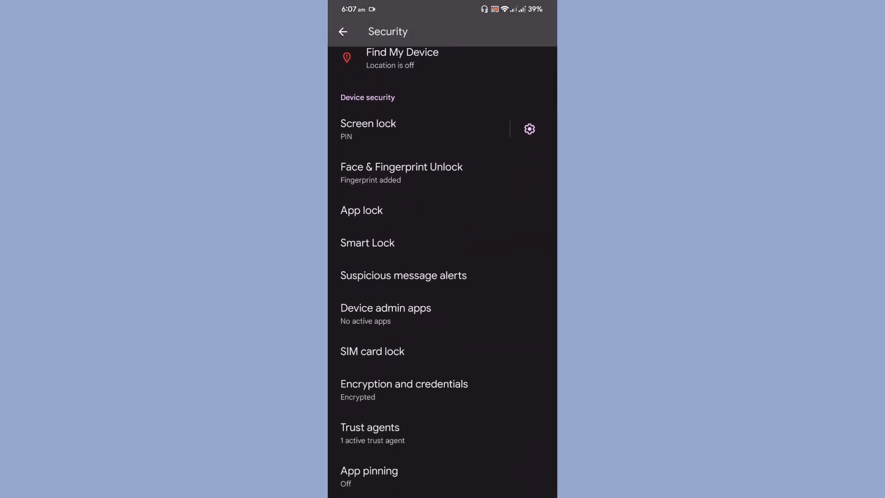
{"action": "left_click", "coordinate": [529, 129]}
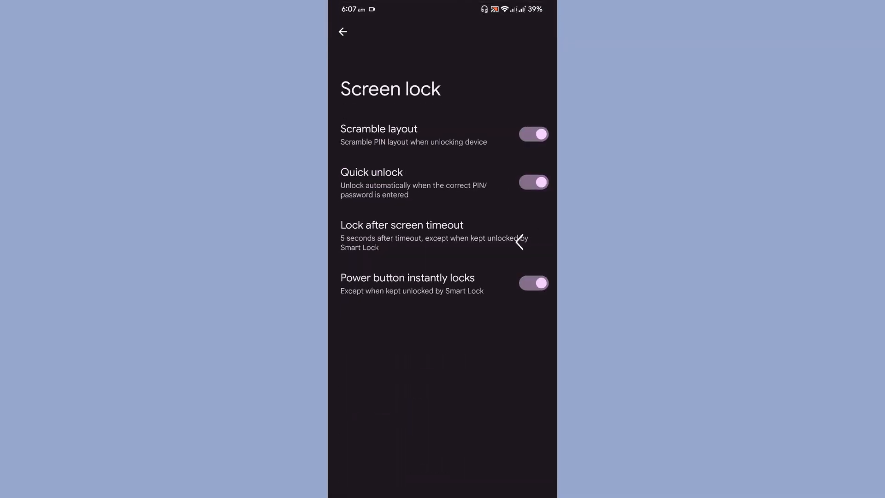
{"action": "left_click", "coordinate": [343, 31]}
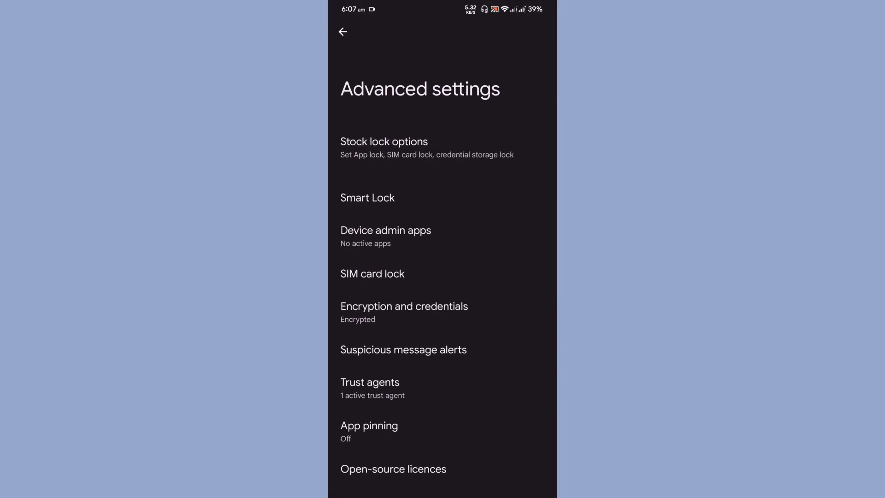
{"action": "left_click", "coordinate": [343, 31]}
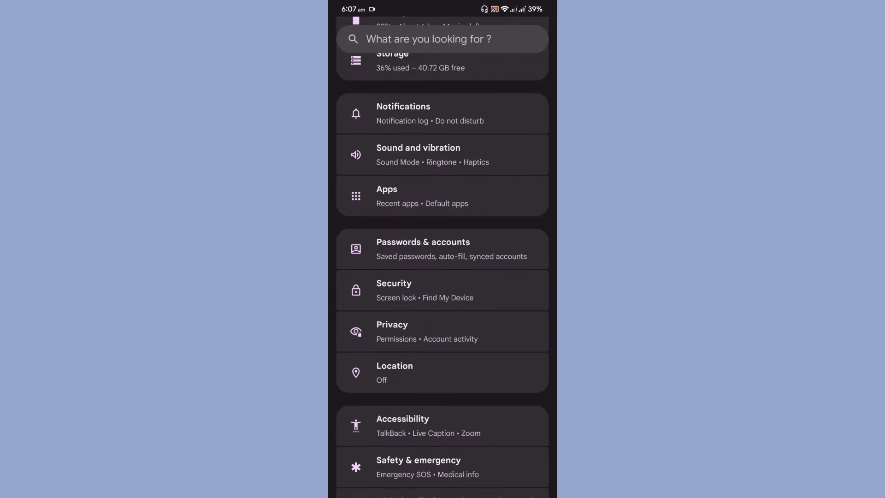
- Browse Essence customisation and its Themes options with Monet and theming entries
{"action": "scroll", "scroll_direction": "up", "scroll_amount": 3}
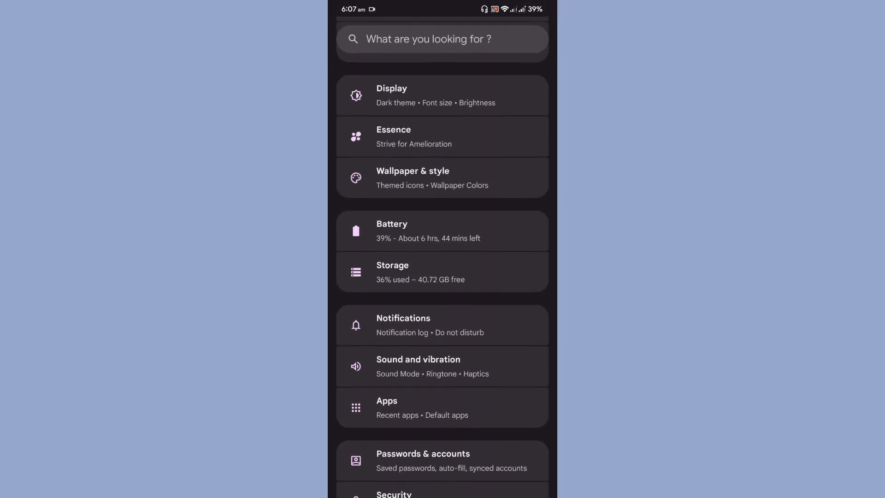
{"action": "left_click", "coordinate": [393, 136]}
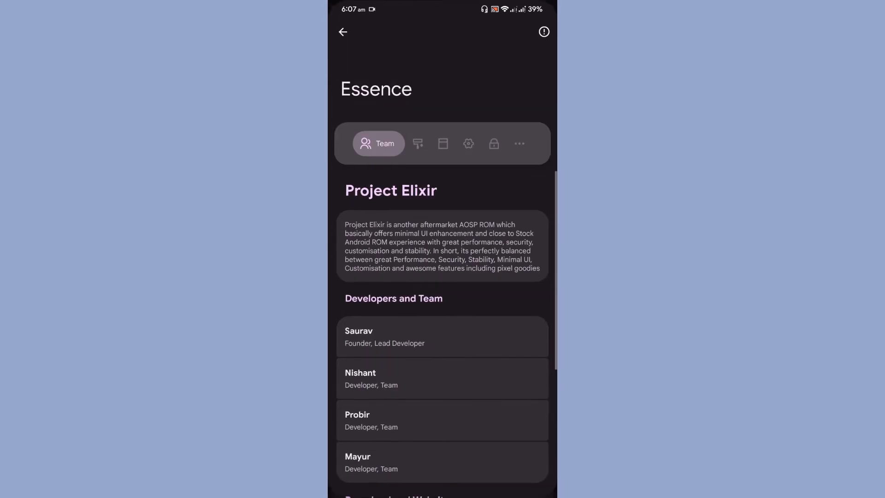
{"action": "scroll", "scroll_direction": "down", "scroll_amount": 3}
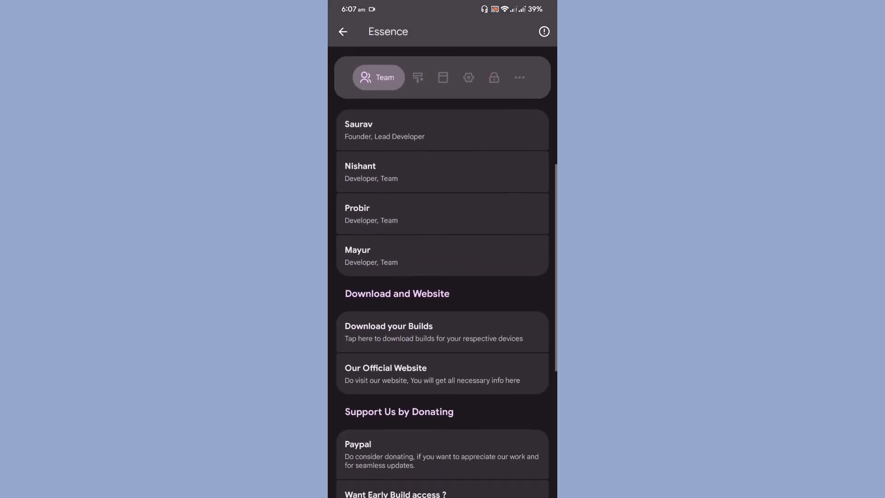
{"action": "scroll", "scroll_direction": "down", "scroll_amount": 3}
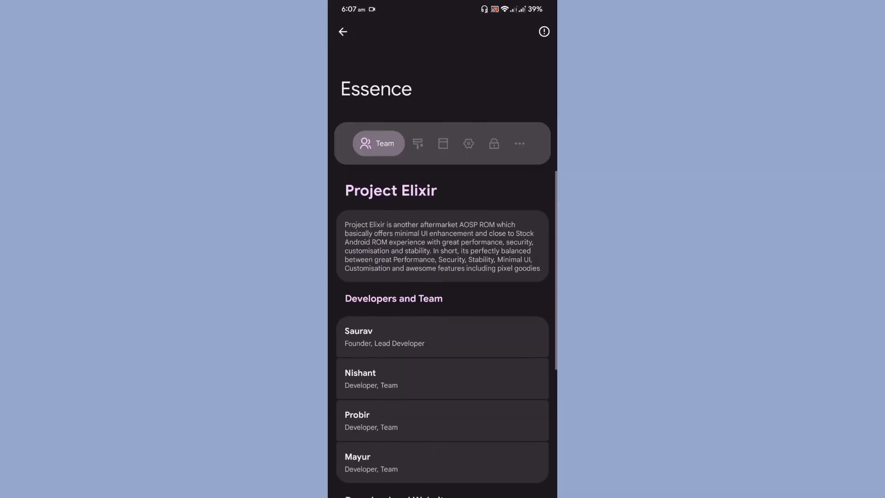
{"action": "left_click", "coordinate": [416, 143]}
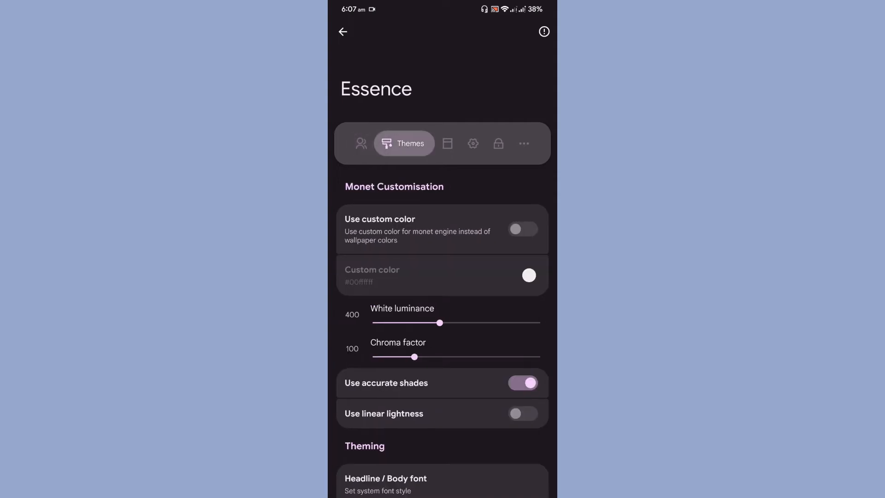
{"action": "scroll", "scroll_direction": "down", "scroll_amount": 3}
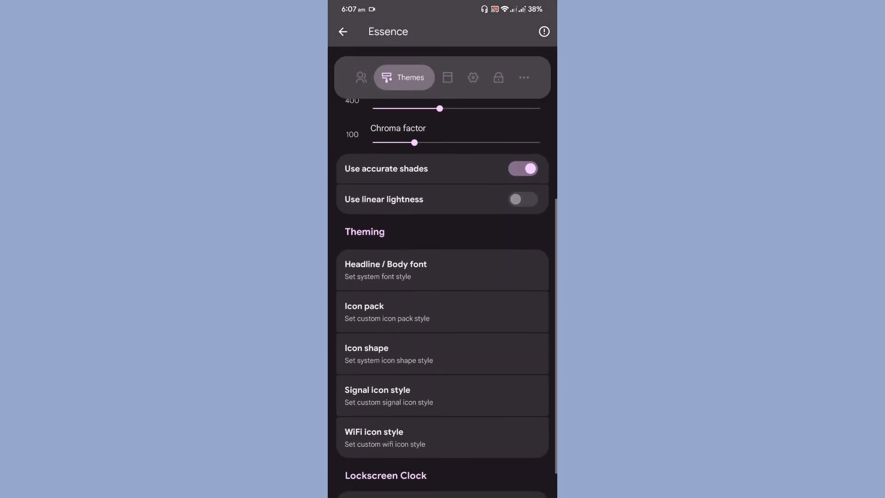
- Review the Headline/Body font, Signal icon style and WiFi icon style pages, returning to Themes
{"action": "left_click", "coordinate": [385, 270]}
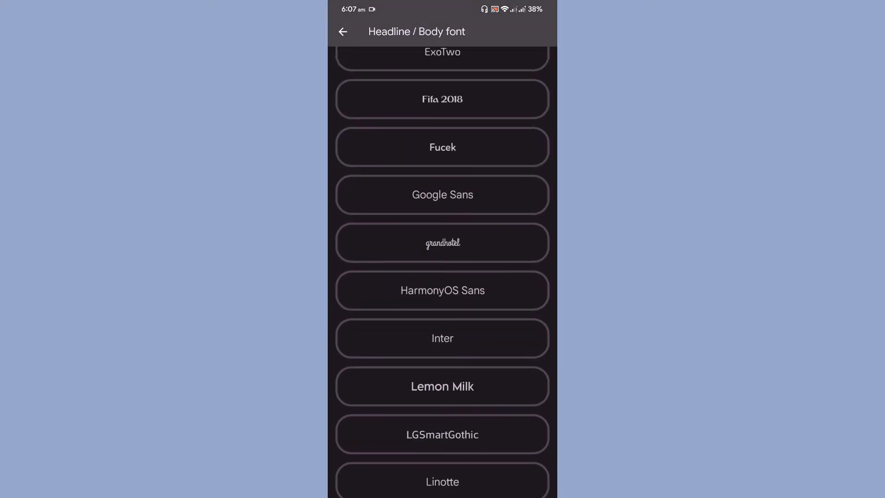
{"action": "scroll", "scroll_direction": "down", "scroll_amount": 3}
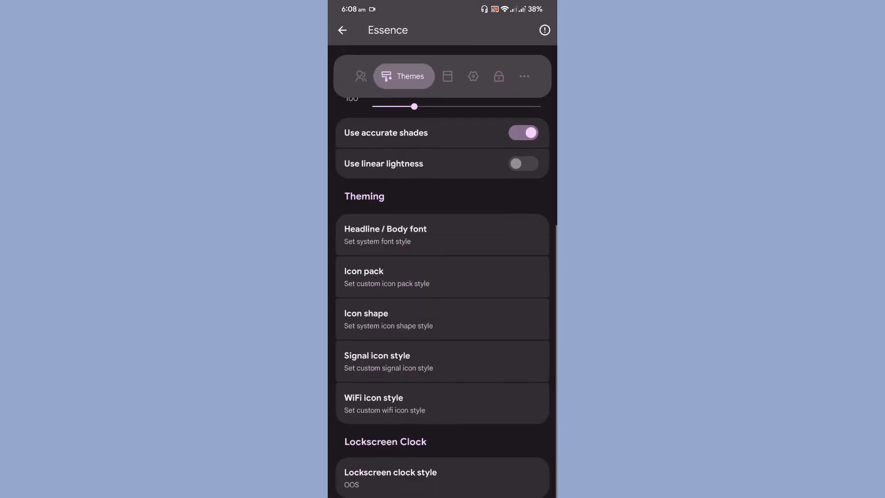
{"action": "left_click", "coordinate": [377, 361]}
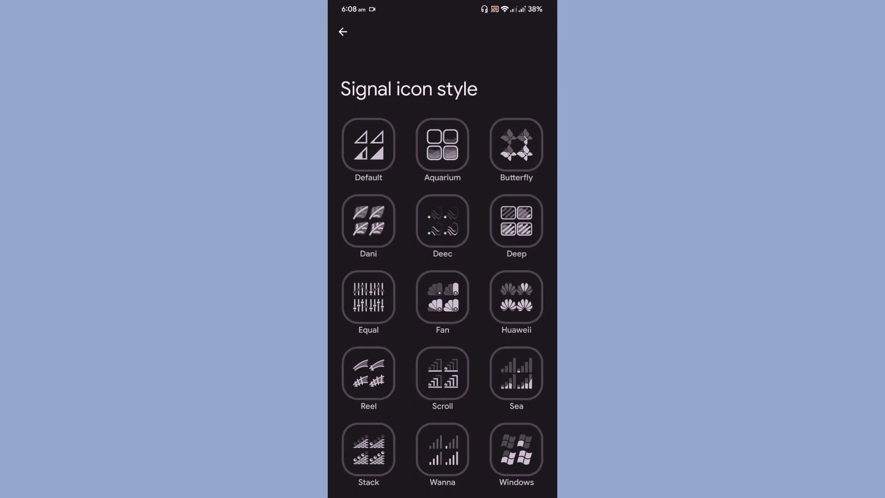
{"action": "left_click", "coordinate": [343, 31]}
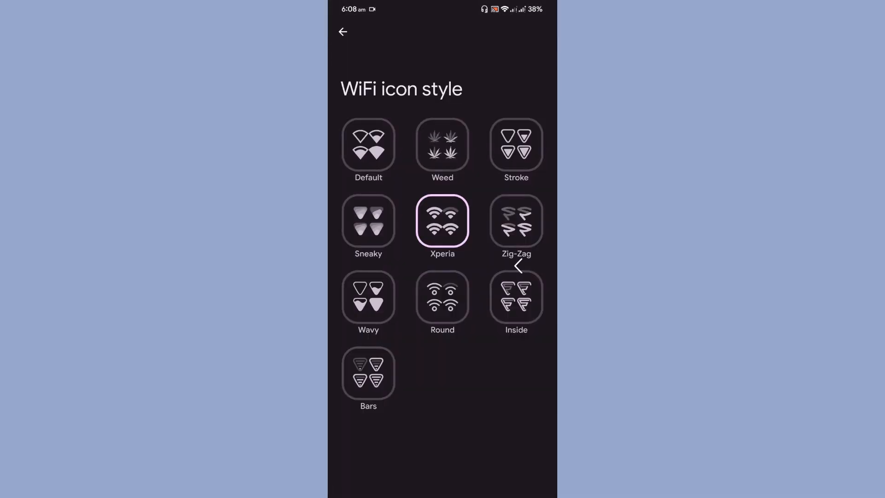
{"action": "left_click", "coordinate": [343, 31]}
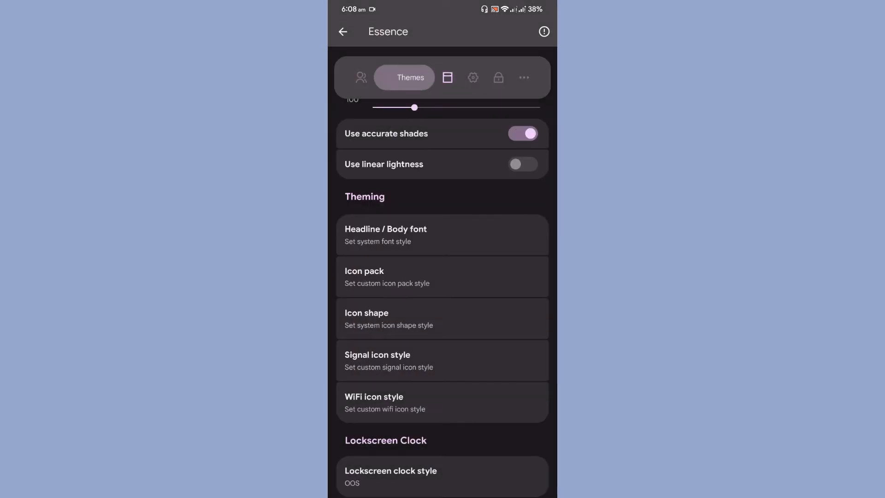
- Browse the Statusbar options, toggling the VoLTE icon on and back off
{"action": "left_click", "coordinate": [446, 77]}
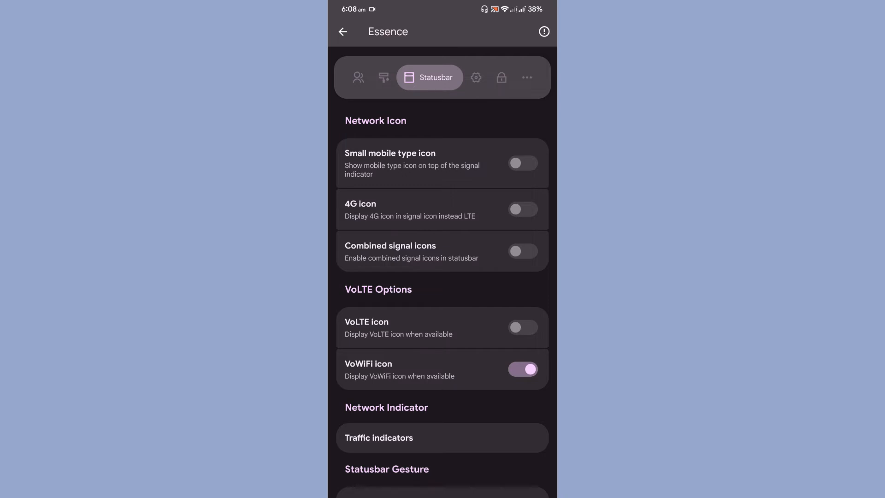
{"action": "scroll", "scroll_direction": "down", "scroll_amount": 3}
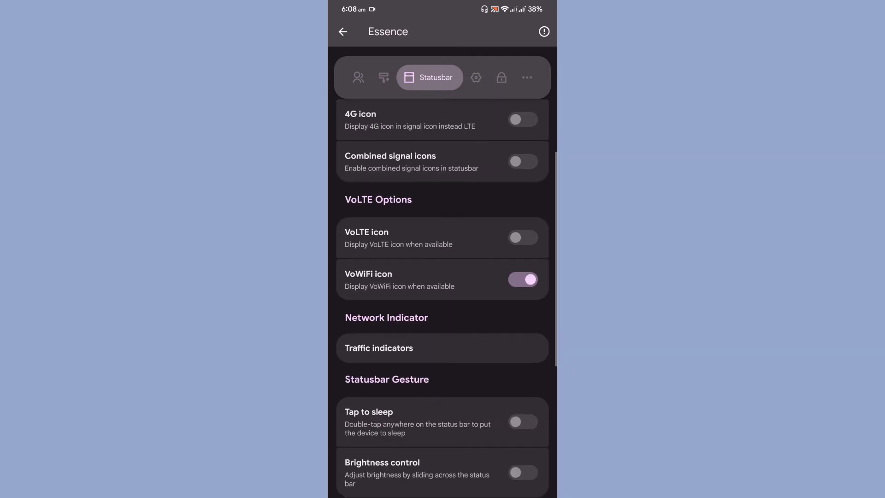
{"action": "scroll", "scroll_direction": "down", "scroll_amount": 3}
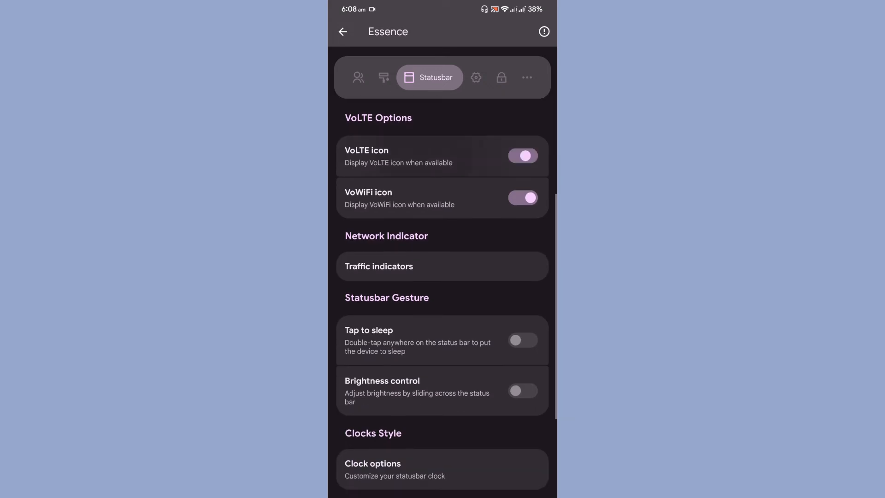
{"action": "left_click", "coordinate": [523, 156]}
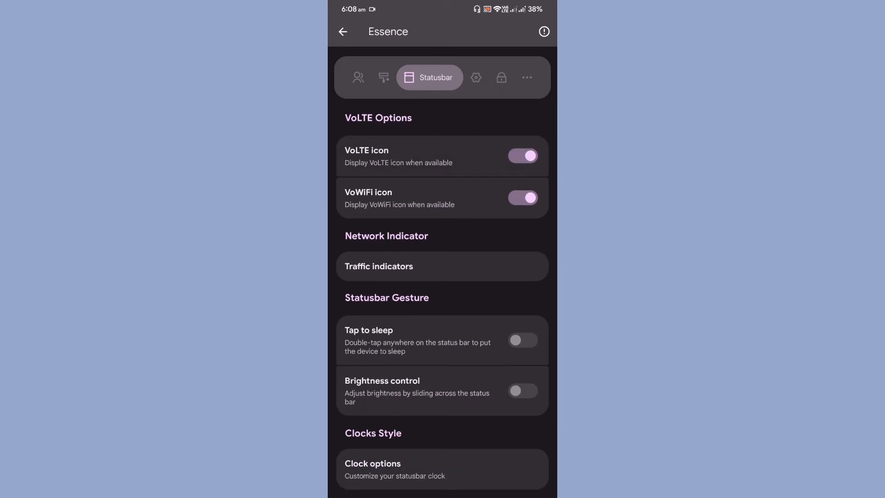
{"action": "left_click", "coordinate": [522, 156]}
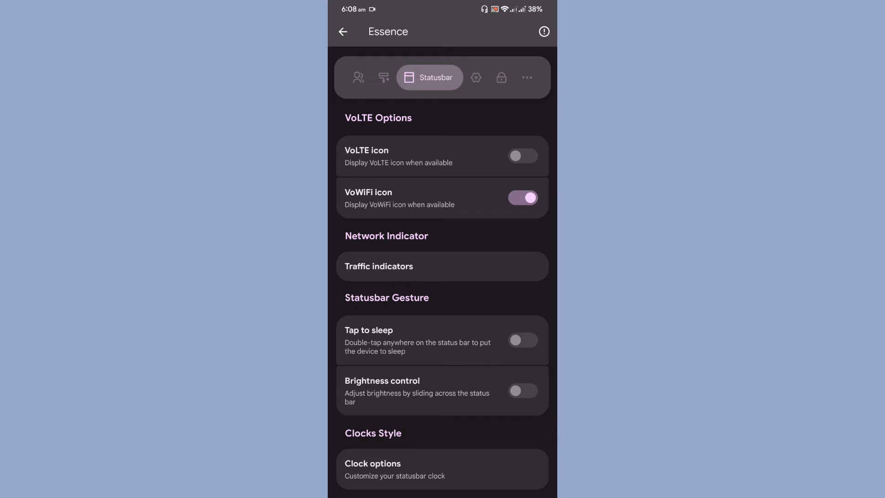
- Review the status bar Clock and date settings, then move to the QS options
{"action": "left_click", "coordinate": [379, 265]}
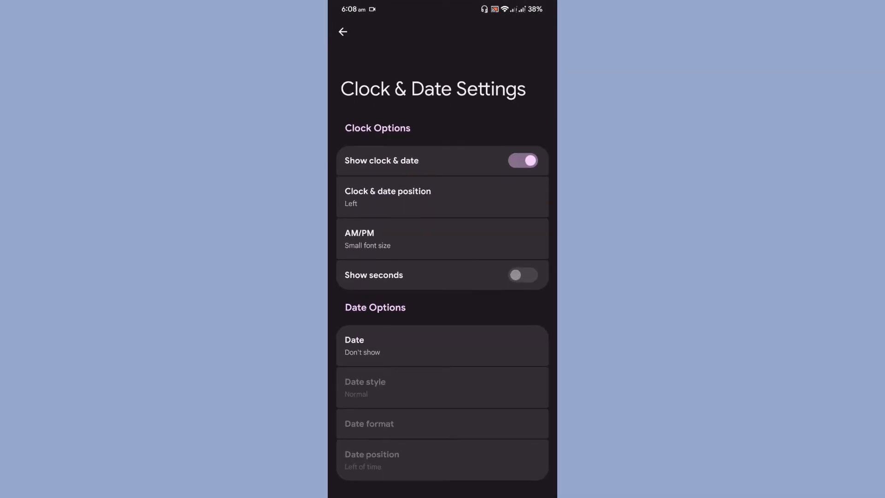
{"action": "left_click", "coordinate": [343, 32]}
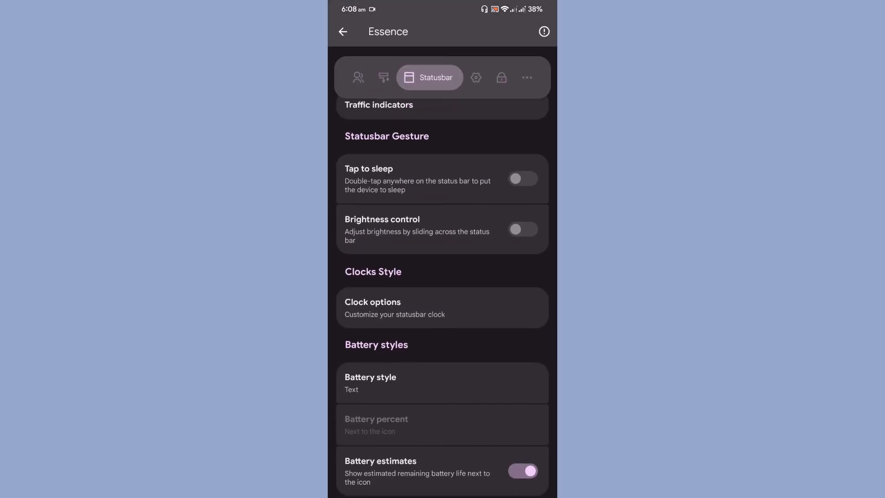
{"action": "scroll", "scroll_direction": "down", "scroll_amount": 3}
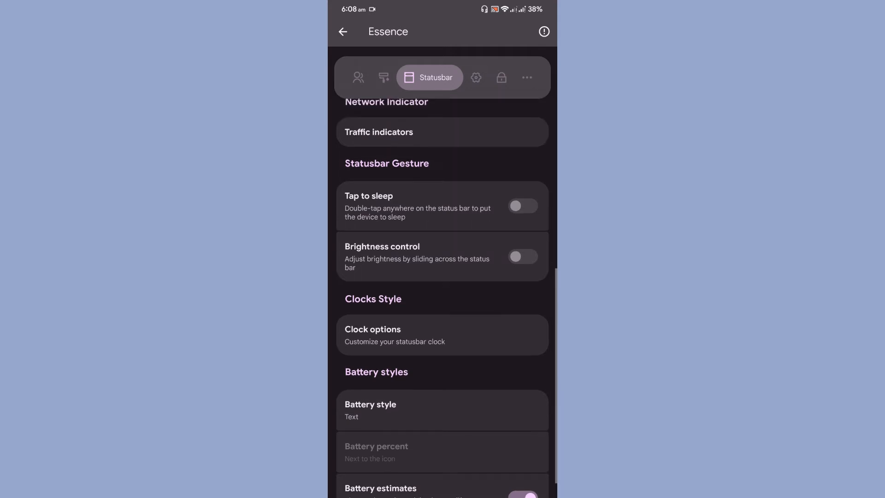
{"action": "left_click", "coordinate": [475, 77]}
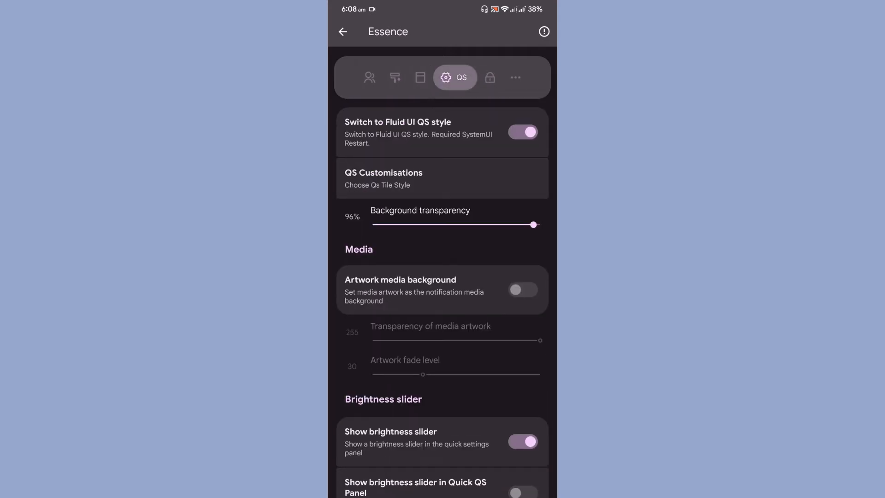
- Lower the quick settings background transparency from 96% to 25%
{"action": "left_click", "coordinate": [522, 131]}
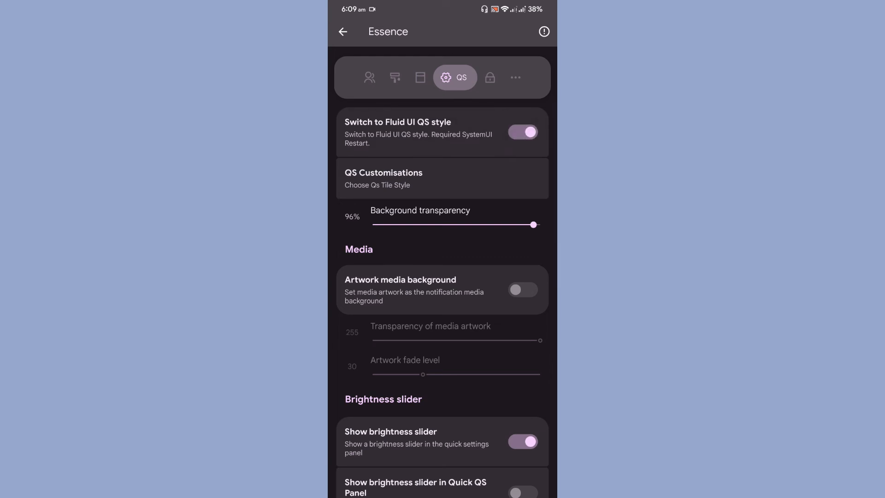
{"action": "left_click", "coordinate": [441, 178]}
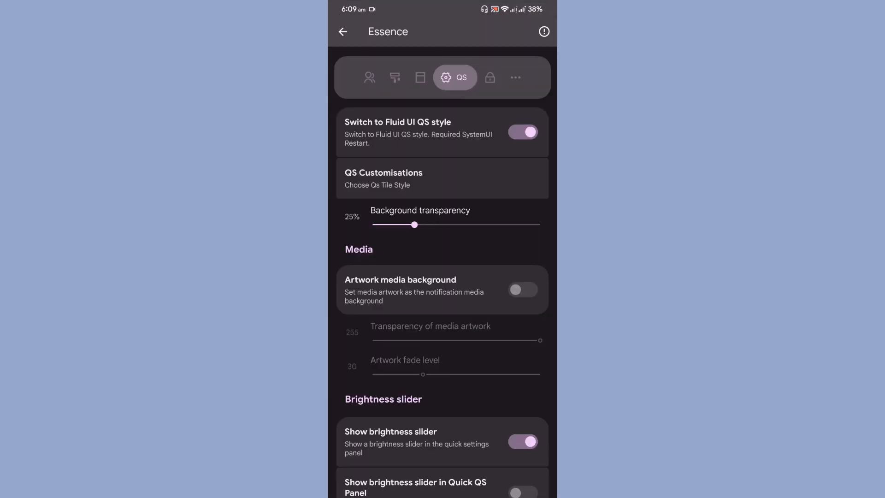
{"action": "left_click_drag", "start_coordinate": [414, 225], "coordinate": [514, 224]}
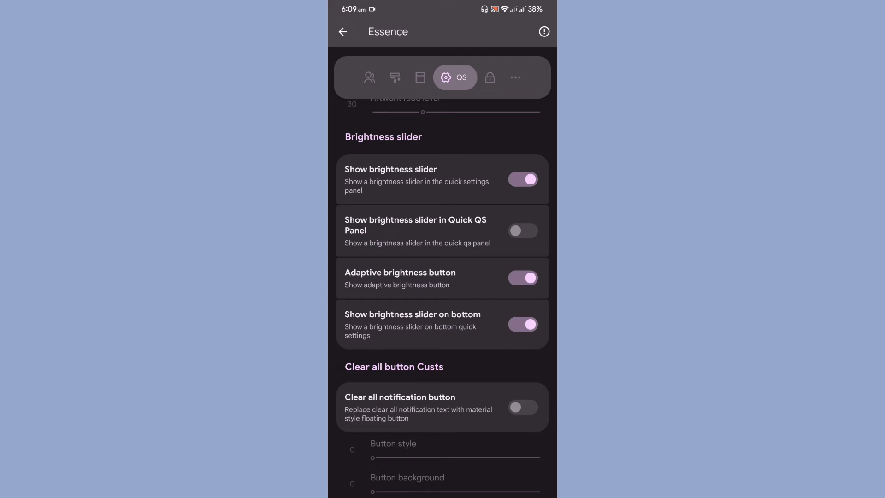
- Enable the data usage summary in the quick settings footer under QS Options
{"action": "scroll", "scroll_direction": "down", "scroll_amount": 3}
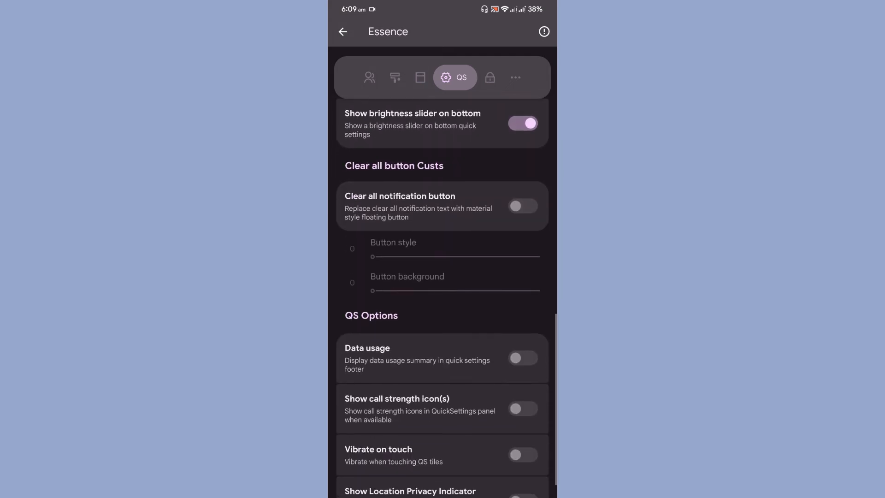
{"action": "scroll", "scroll_direction": "down", "scroll_amount": 3}
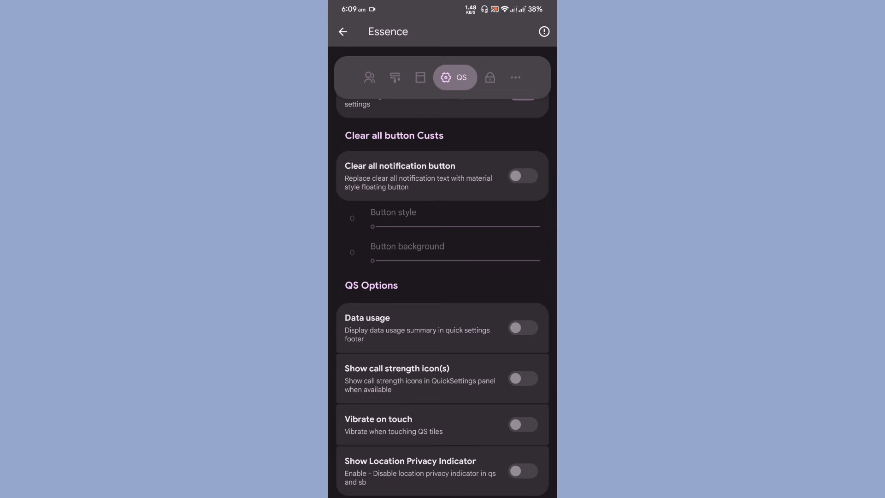
{"action": "left_click", "coordinate": [522, 327]}
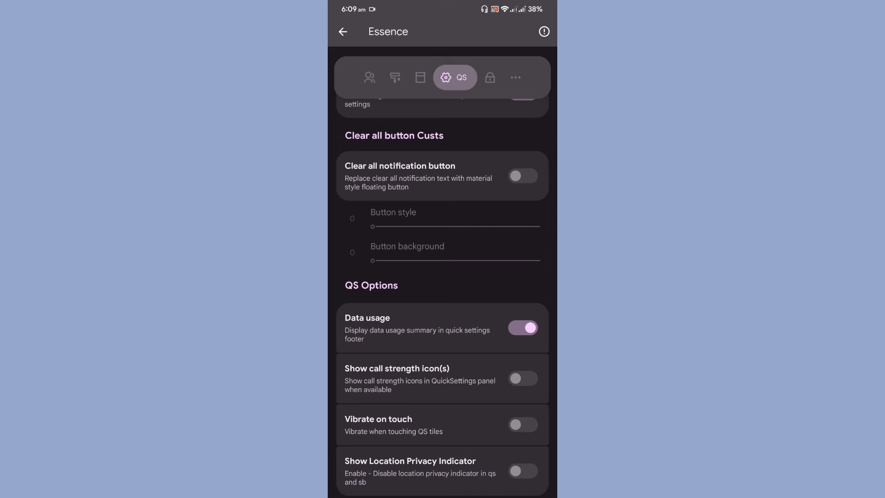
- Review the Lockscreen options, then show the Extras section with power menu and keys customisation
{"action": "left_click", "coordinate": [489, 77]}
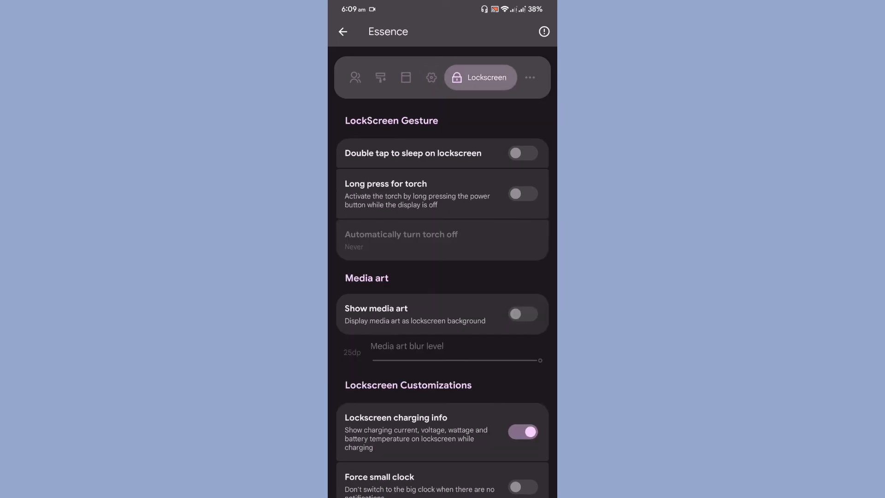
{"action": "scroll", "scroll_direction": "down", "scroll_amount": 3}
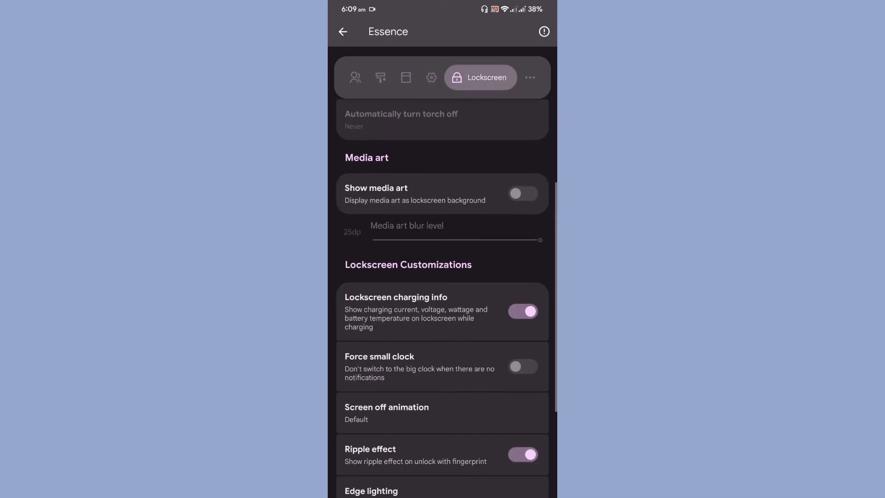
{"action": "scroll", "scroll_direction": "down", "scroll_amount": 3}
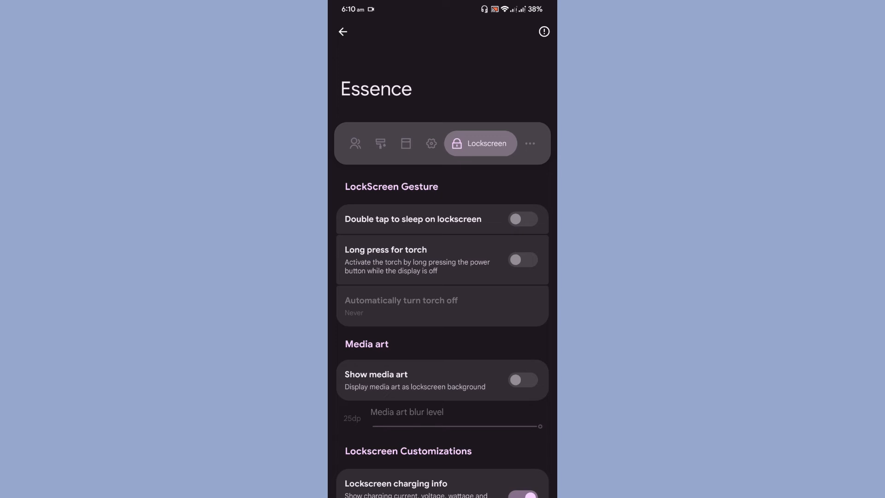
{"action": "scroll", "scroll_direction": "down", "scroll_amount": 3}
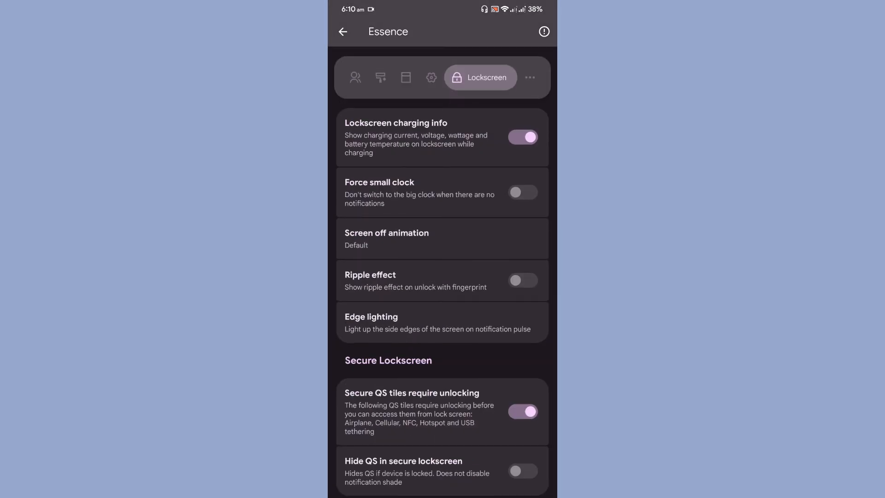
{"action": "left_click", "coordinate": [528, 78]}
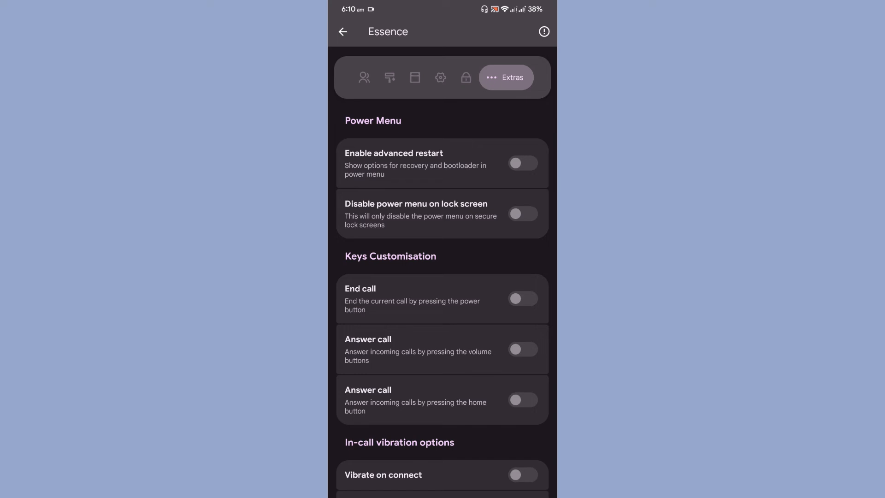
- Browse the Extras section and Game space in-game options, then return
{"action": "scroll", "scroll_direction": "down", "scroll_amount": 3}
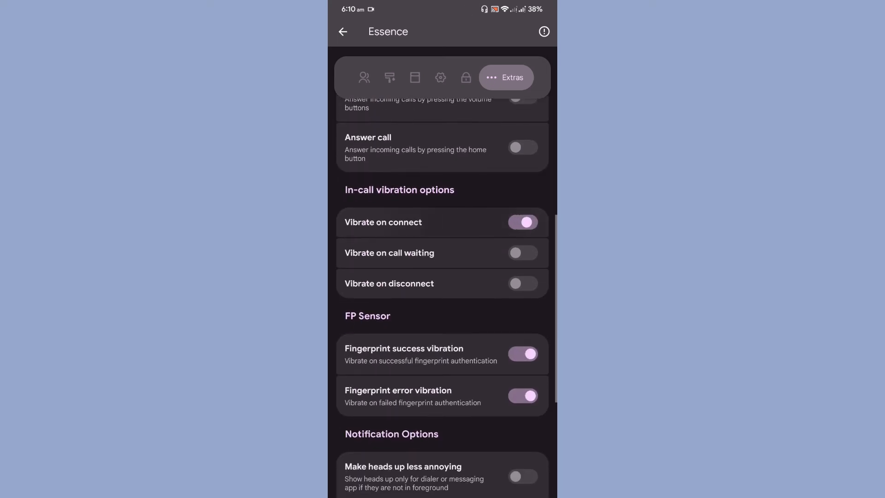
{"action": "scroll", "scroll_direction": "down", "scroll_amount": 3}
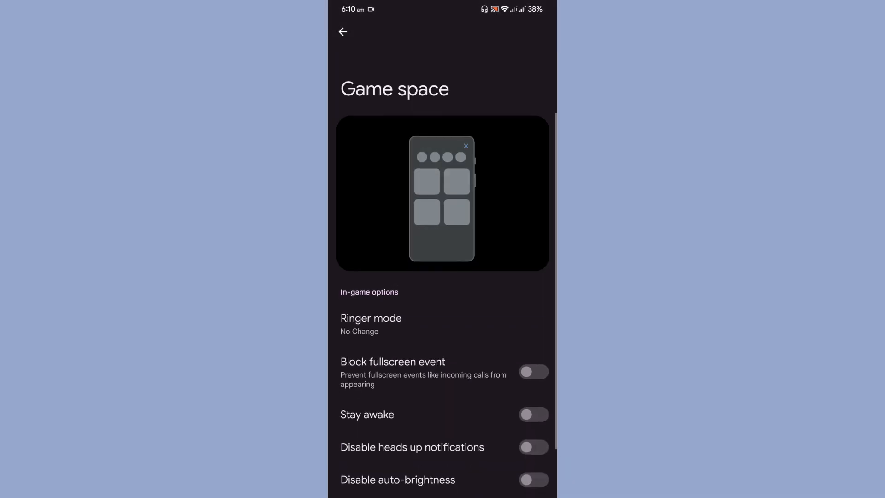
{"action": "scroll", "scroll_direction": "down", "scroll_amount": 3}
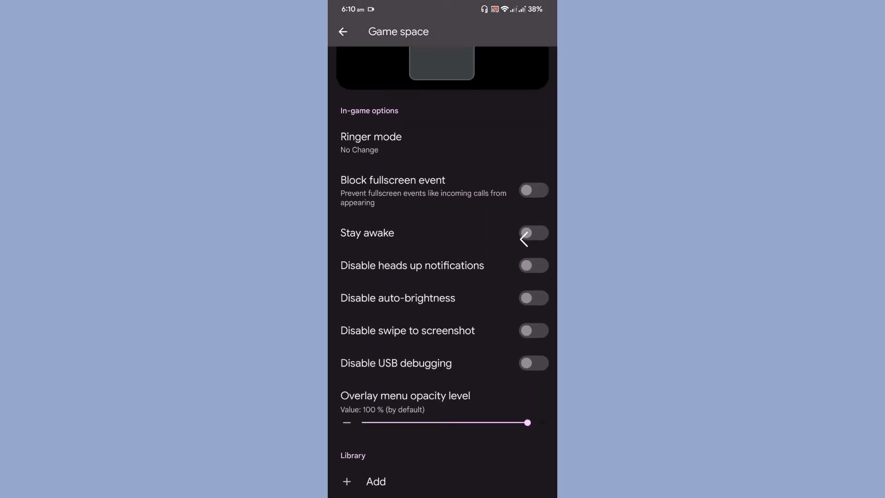
{"action": "left_click", "coordinate": [343, 31]}
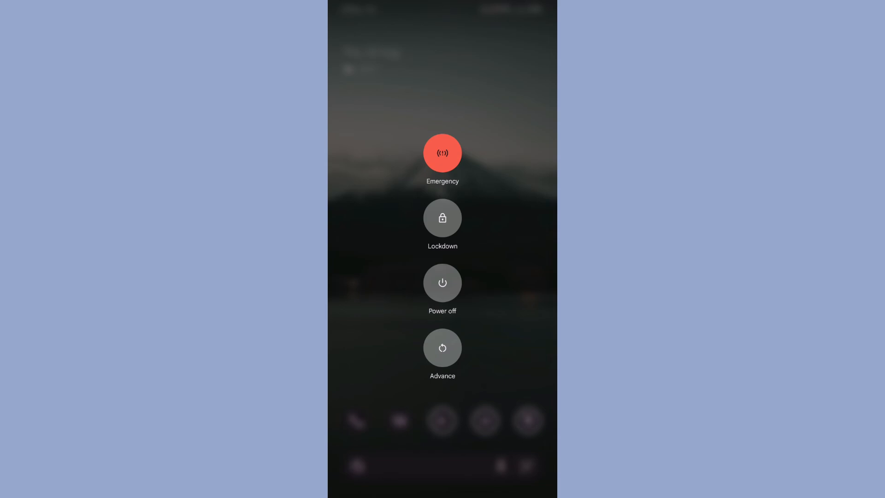
- Dismiss the power menu to show the main settings list again
{"action": "left_click", "coordinate": [441, 348]}
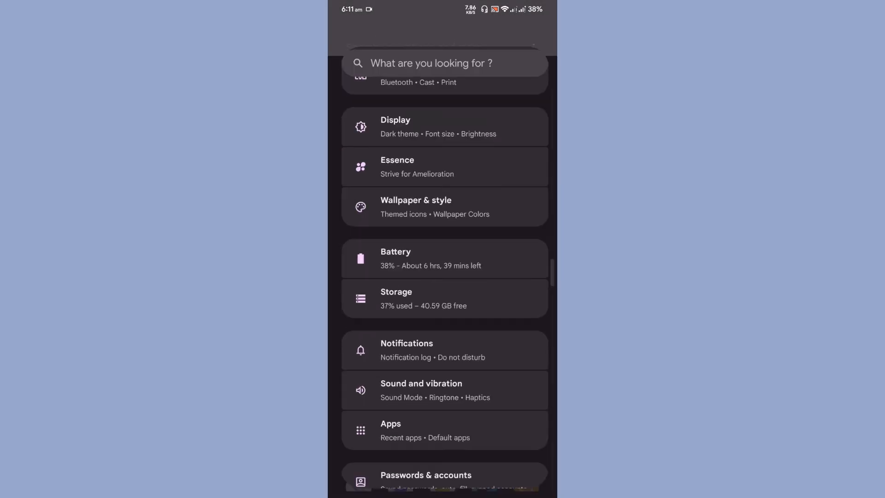
- Review Battery settings and bring up the 24-hour battery usage breakdown
{"action": "scroll", "scroll_direction": "down", "scroll_amount": 3}
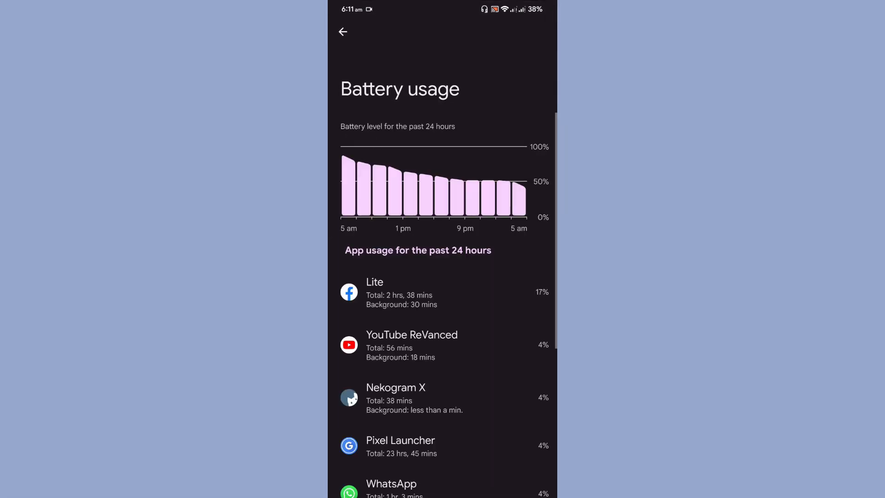
{"action": "scroll", "scroll_direction": "down", "scroll_amount": 3}
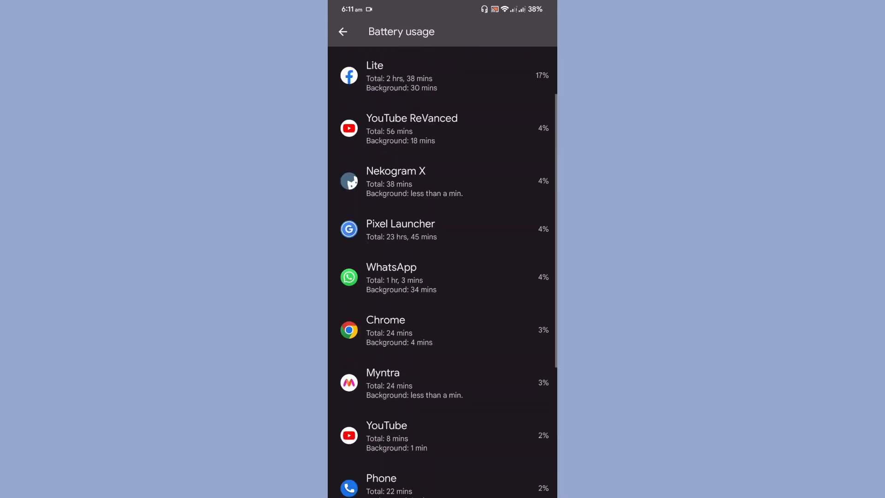
{"action": "left_click", "coordinate": [342, 32]}
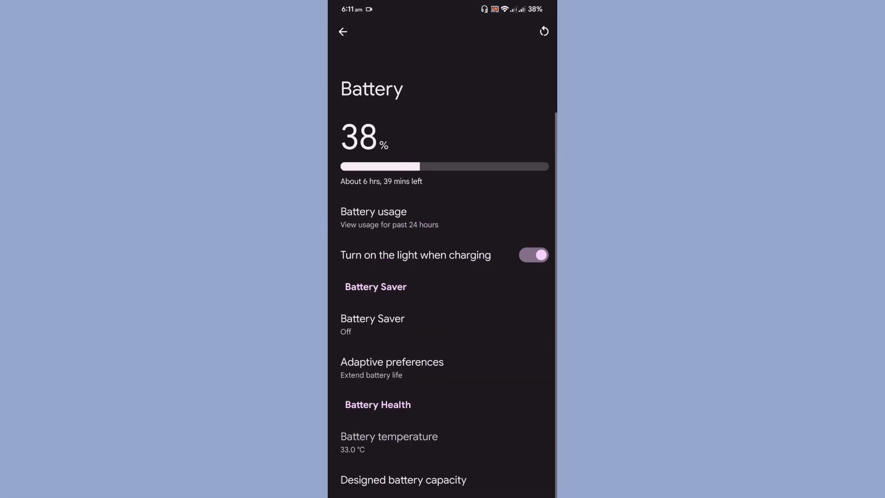
{"action": "left_click", "coordinate": [373, 217]}
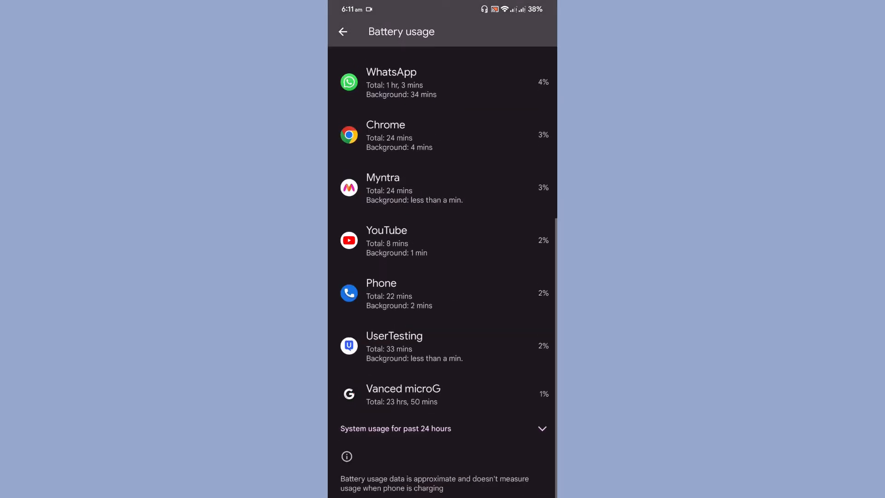
- Review per-app and expanded System usage, then return to the Battery overview
{"action": "left_click", "coordinate": [444, 427]}
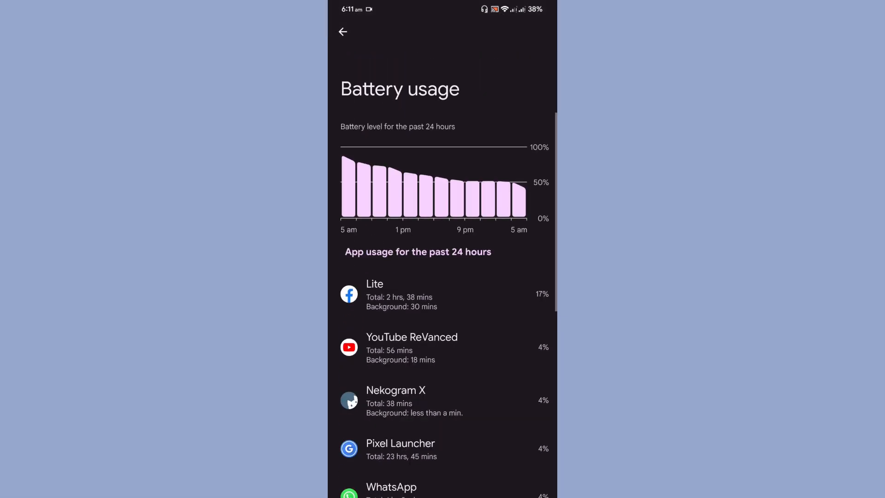
{"action": "scroll", "scroll_direction": "down", "scroll_amount": 3}
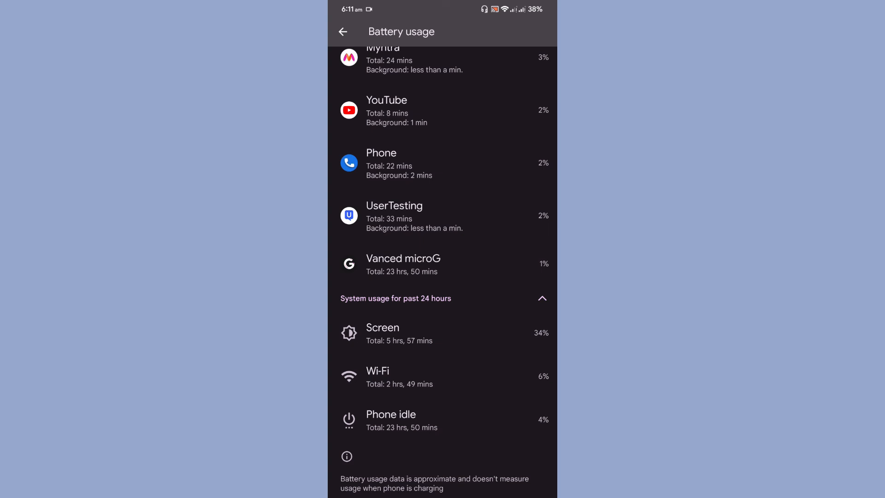
{"action": "left_click", "coordinate": [343, 31]}
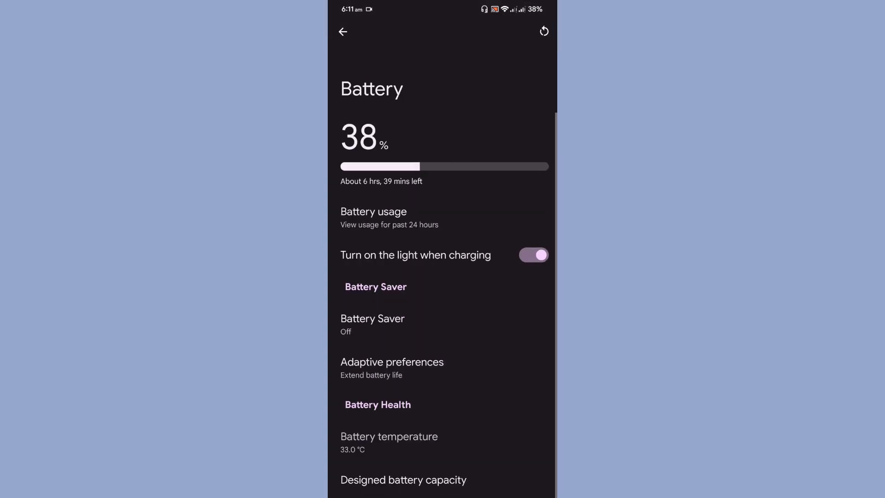
{"action": "scroll", "scroll_direction": "down", "scroll_amount": 3}
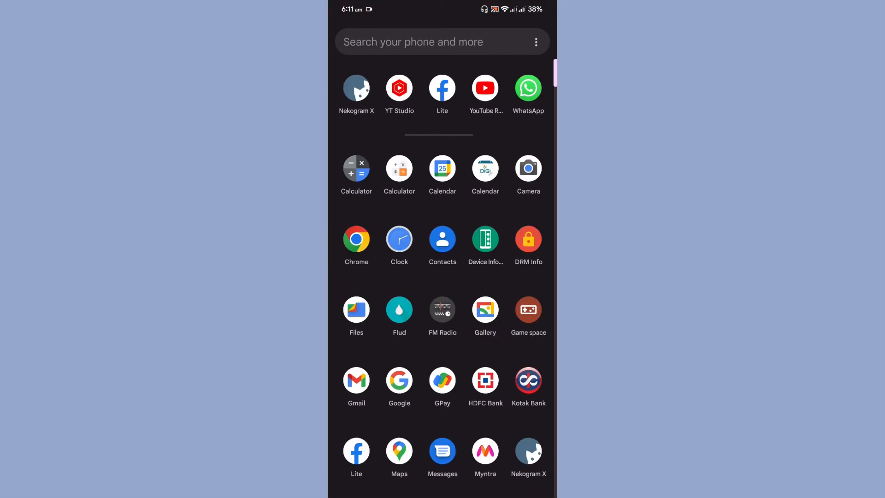
{"action": "scroll", "scroll_direction": "down", "scroll_amount": 3}
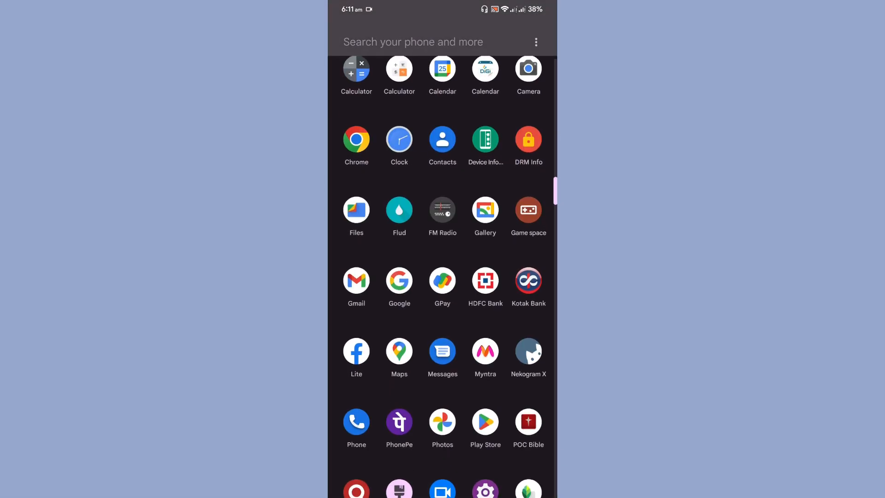
{"action": "left_click", "coordinate": [527, 140]}
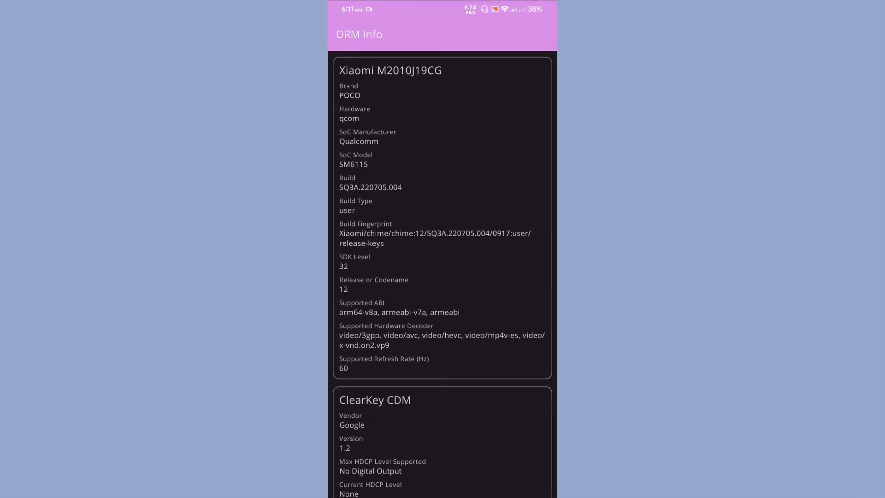
{"action": "scroll", "scroll_direction": "down", "scroll_amount": 3}
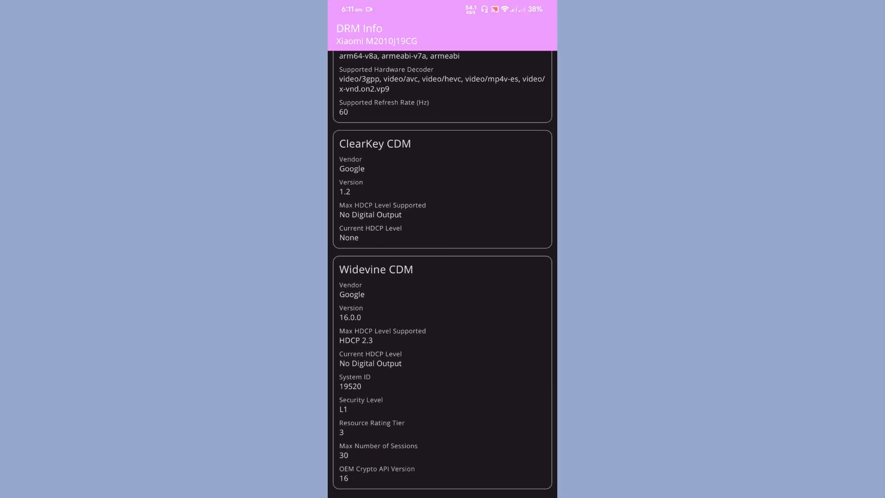
{"action": "key", "text": "home"}
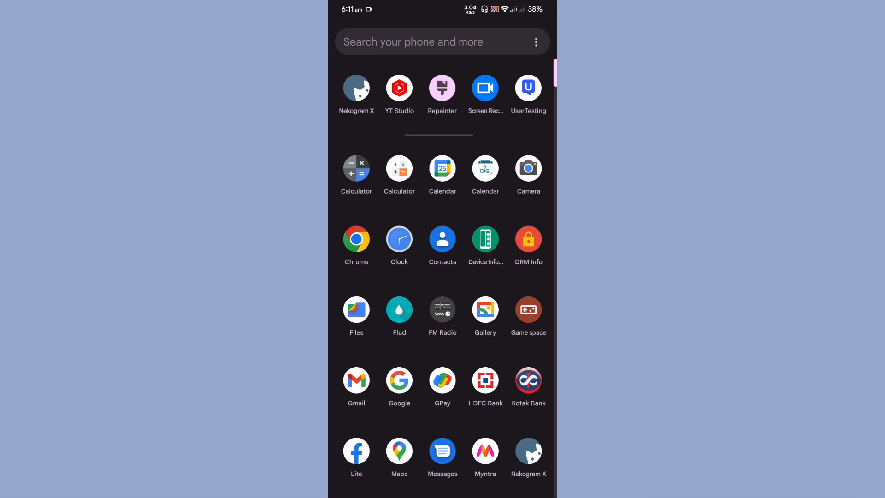
- Scroll the app drawer before returning to the home screen with the mountain wallpaper
{"action": "scroll", "scroll_direction": "down", "scroll_amount": 3}
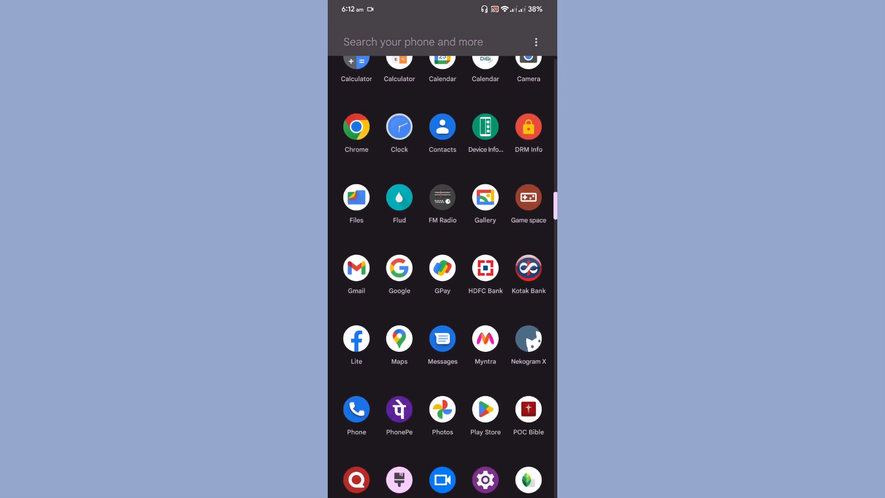
{"action": "scroll", "scroll_direction": "down", "scroll_amount": 3}
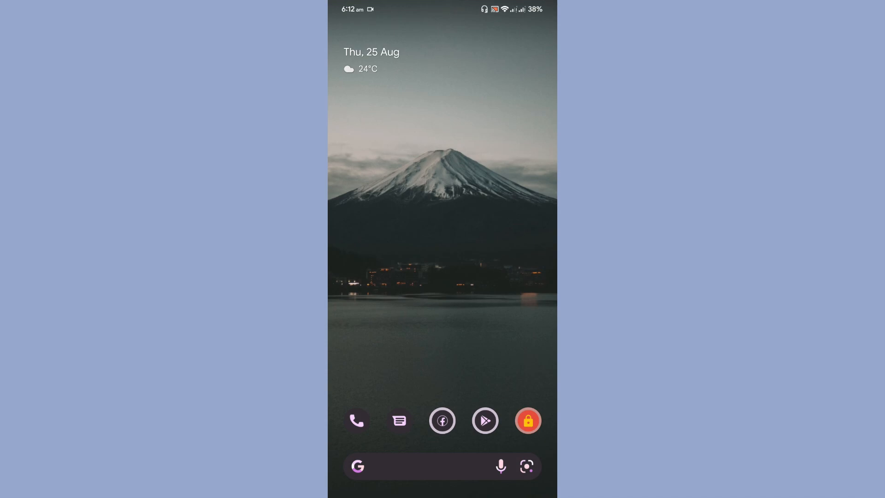
- Pull down the notification shade to reveal the Quick Settings tiles and screen-recording notification
{"action": "scroll", "scroll_direction": "down", "scroll_amount": 3}
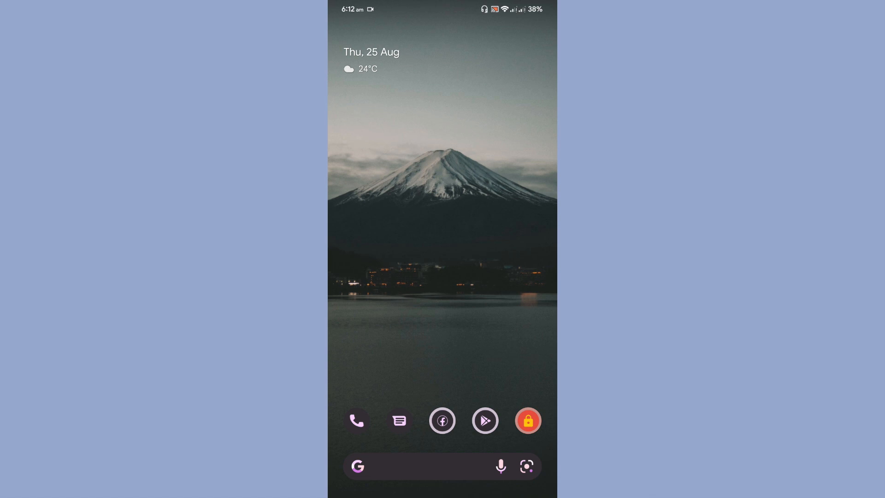
{"action": "scroll", "scroll_direction": "down", "scroll_amount": 3}
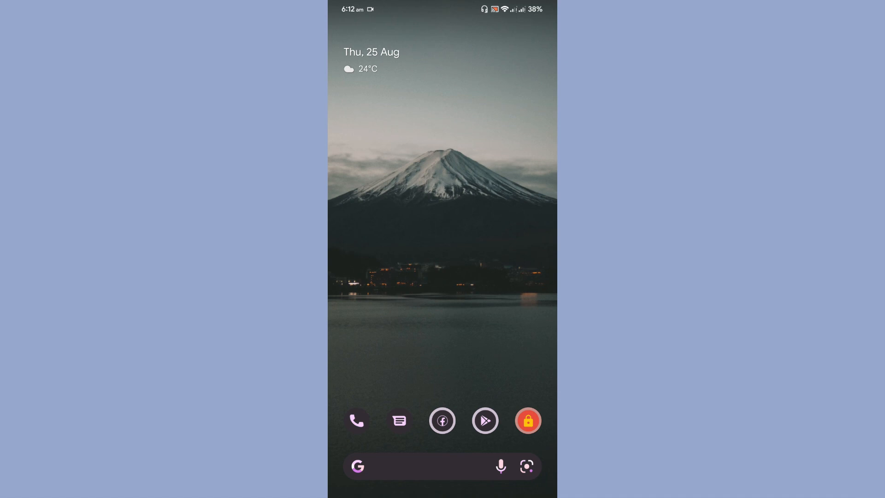
{"action": "scroll", "scroll_direction": "down", "scroll_amount": 3}
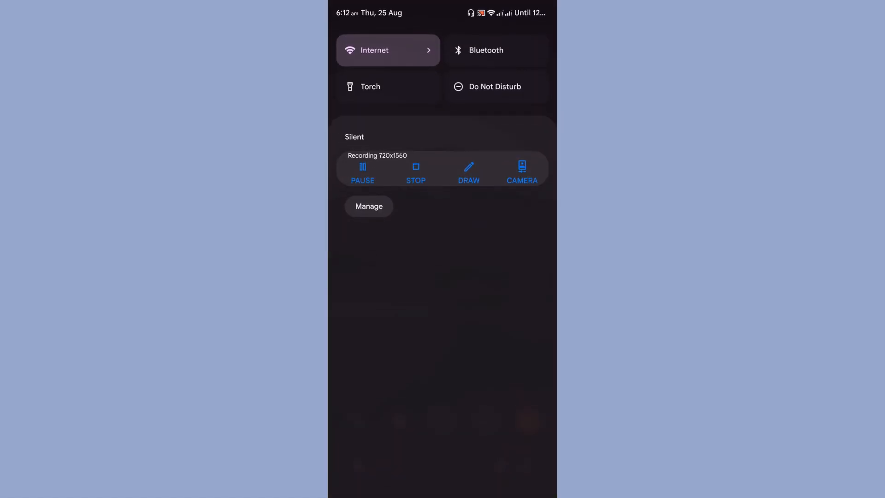